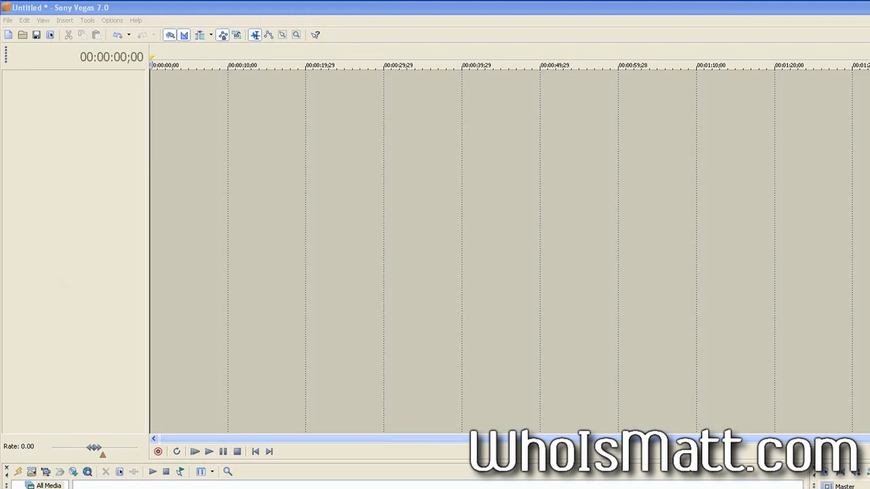
Bring up the YouTube page and start playback of Who Is Matt? Episode 2
click(156, 484)
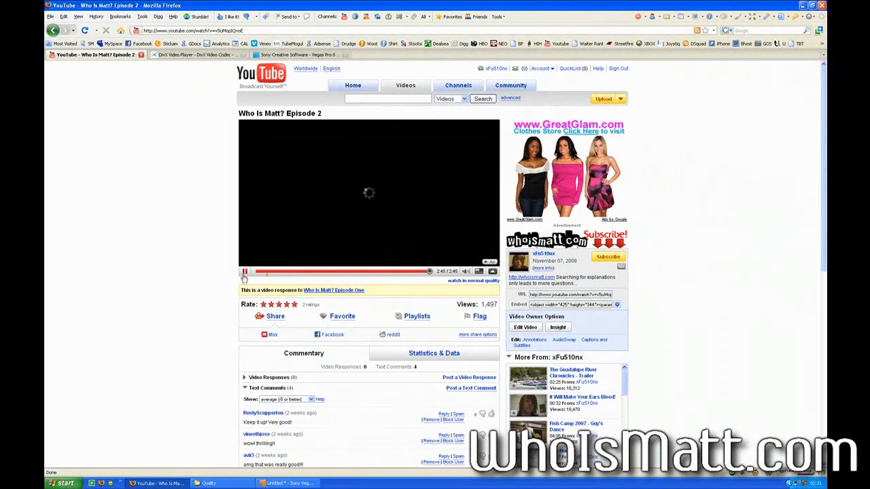
click(245, 272)
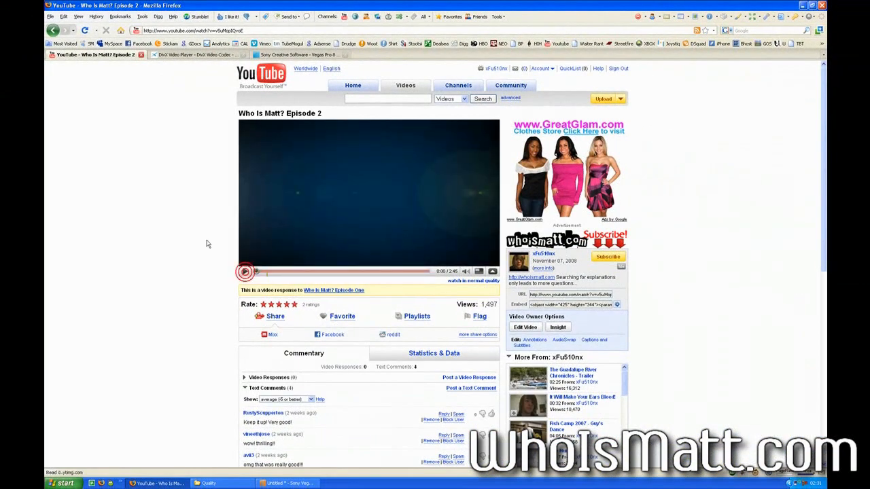
click(245, 272)
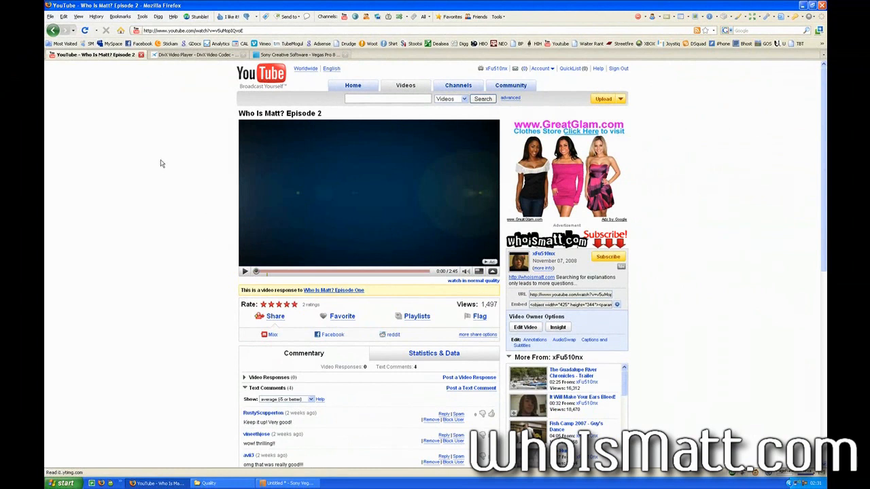
mouse_move(195, 343)
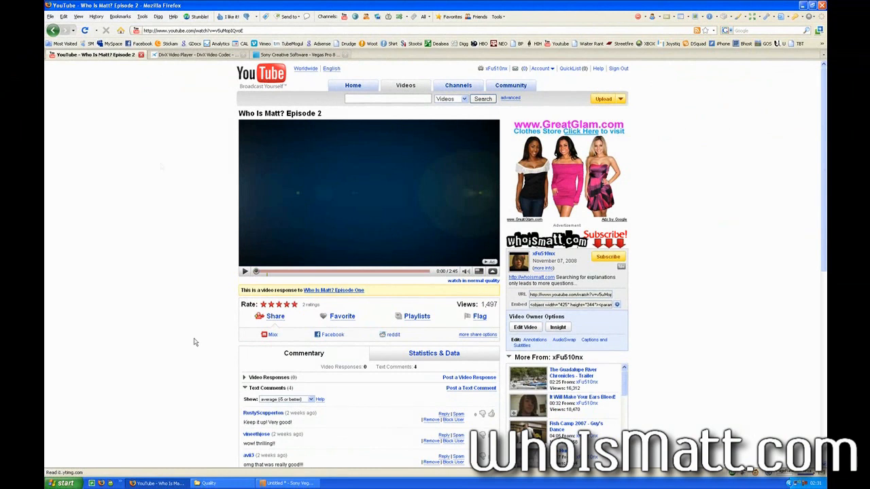
View the Vegas Pro 8 page and the DivX download page, then bring Sony Vegas back in front
click(288, 484)
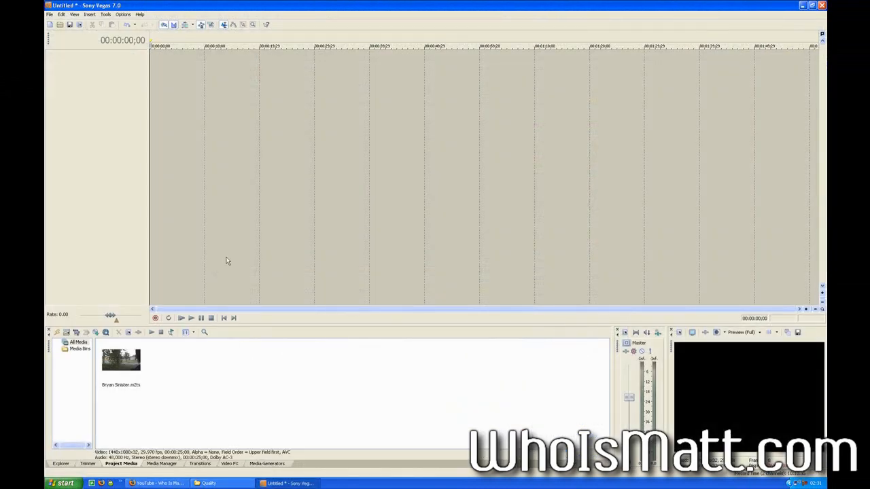
mouse_move(285, 294)
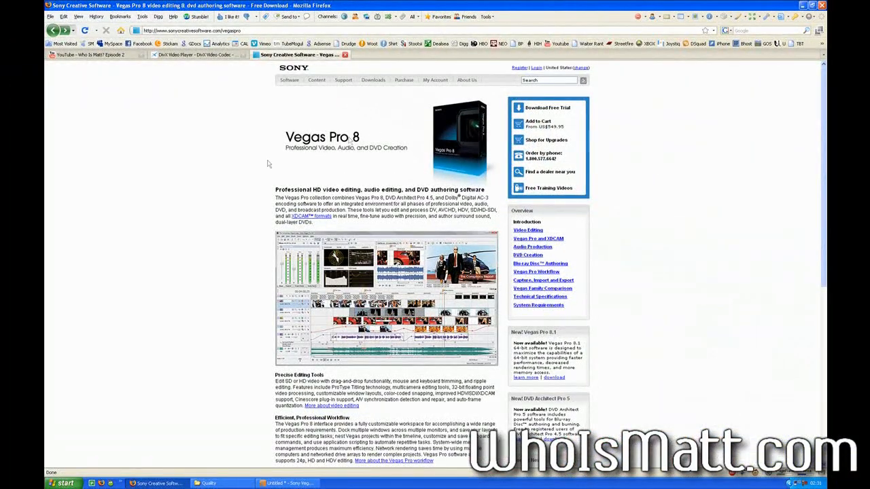
mouse_move(238, 201)
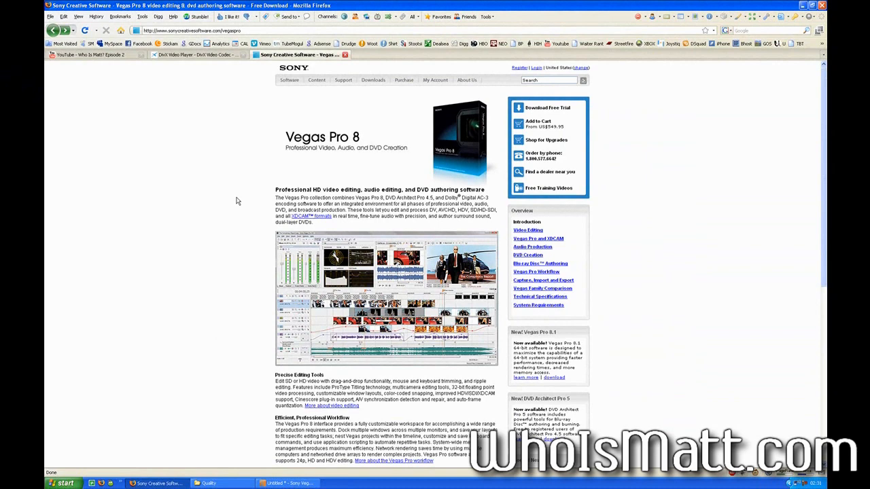
click(197, 55)
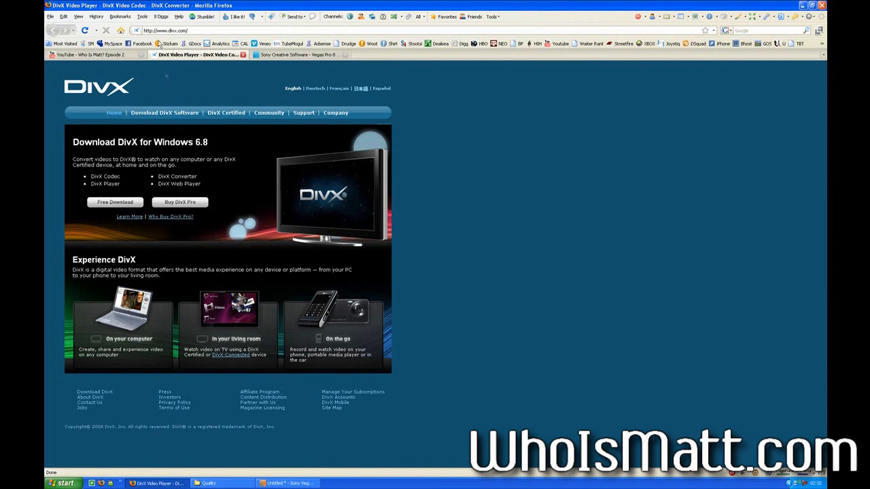
mouse_move(128, 150)
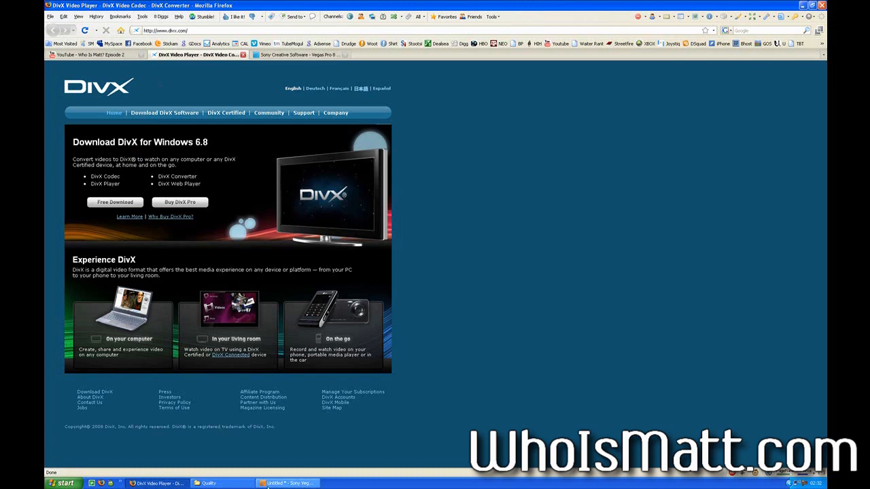
click(285, 484)
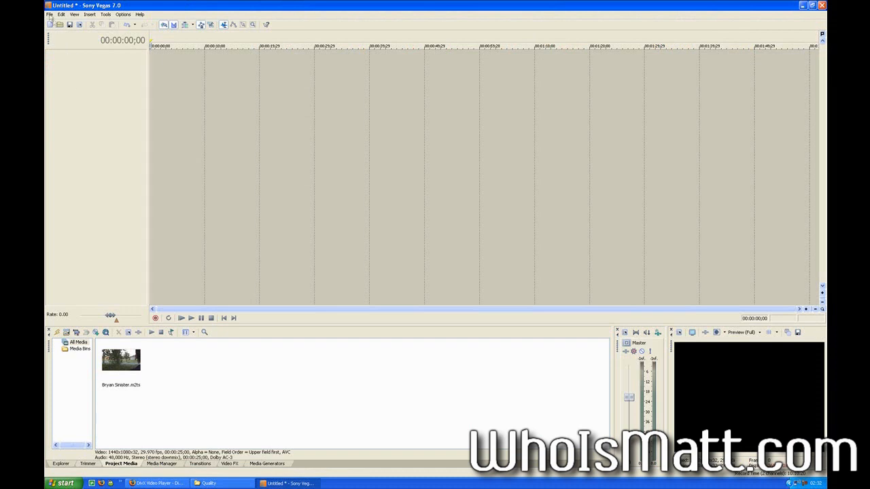
Start a new project, discarding changes to the untitled one
click(50, 14)
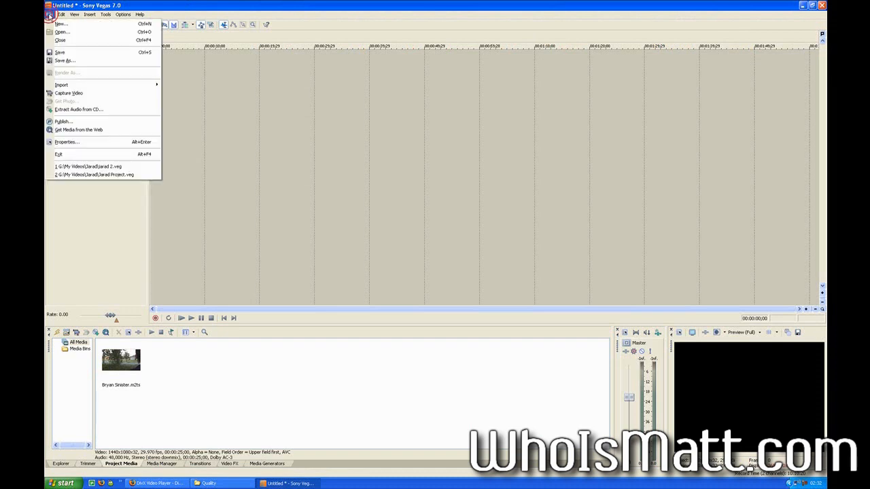
click(61, 24)
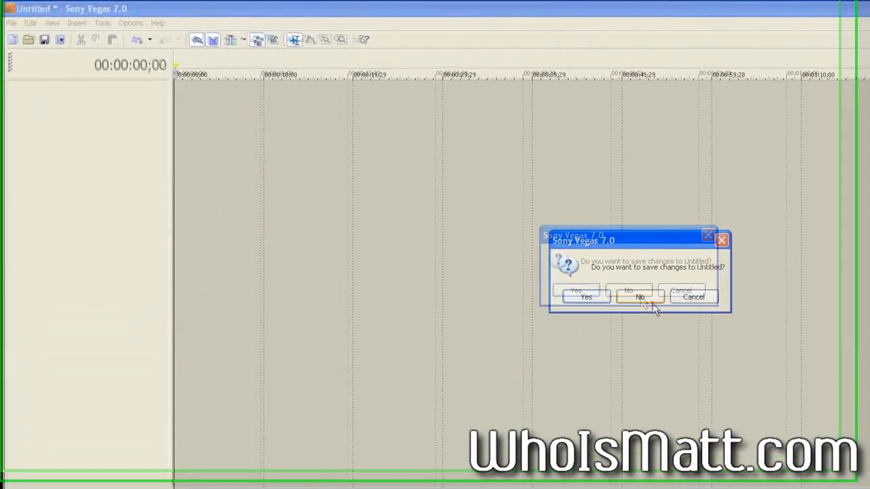
click(639, 297)
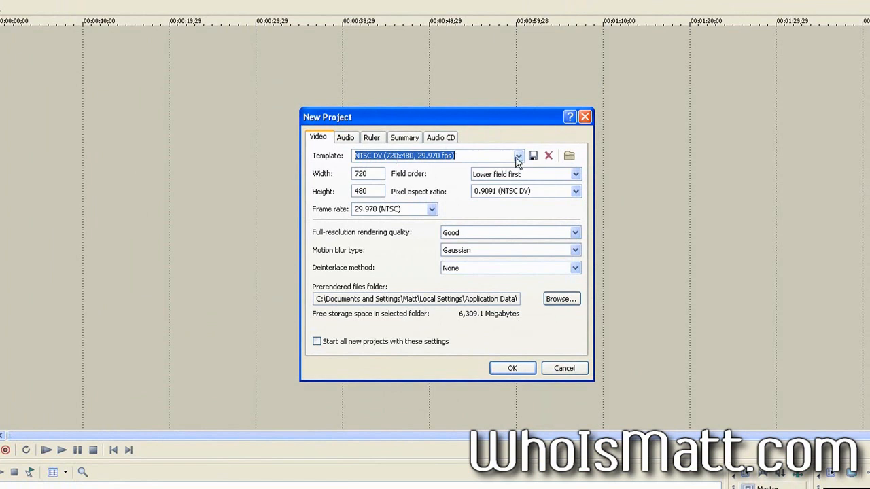
Set the project to HDV 720-30p (1280x720), progressive scan field order and Best rendering quality
click(518, 155)
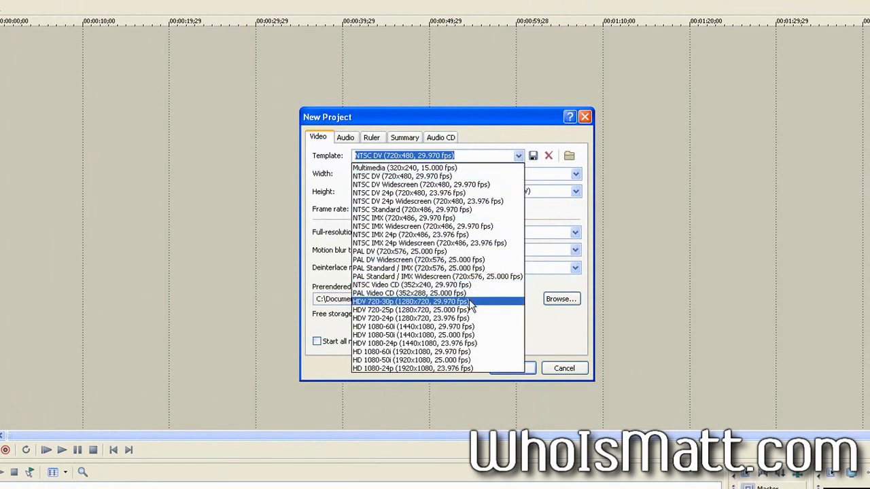
click(410, 301)
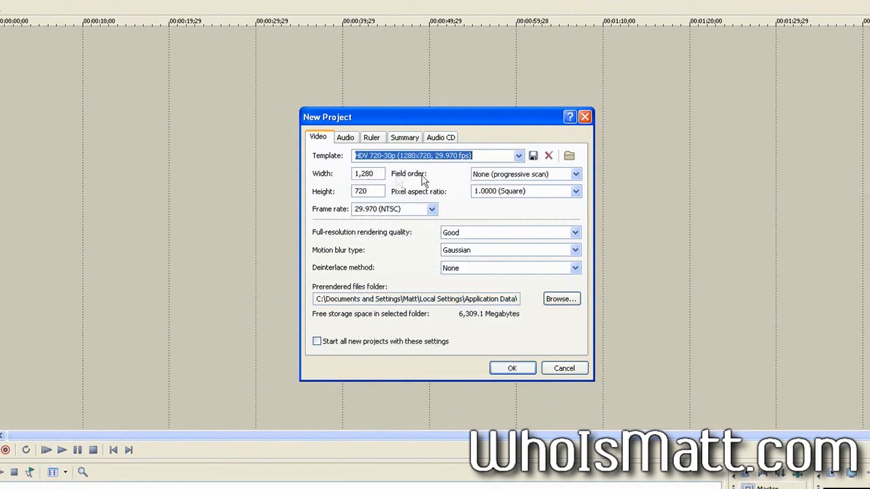
mouse_move(450, 185)
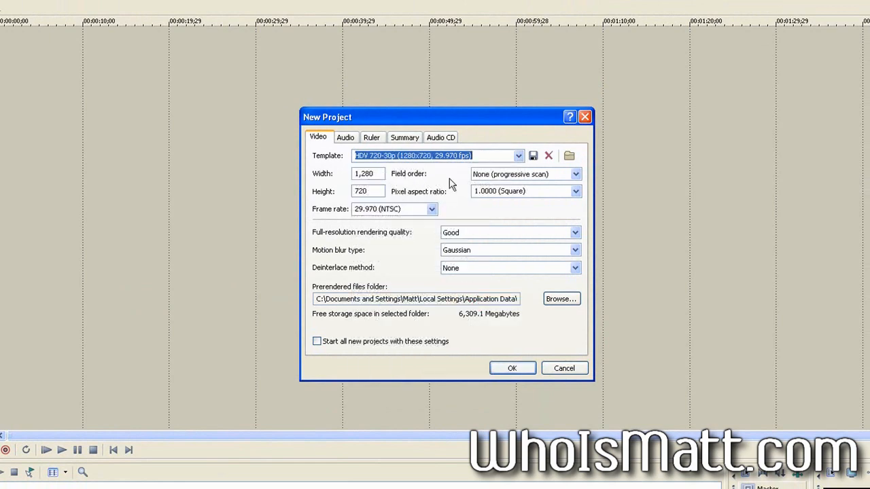
click(577, 174)
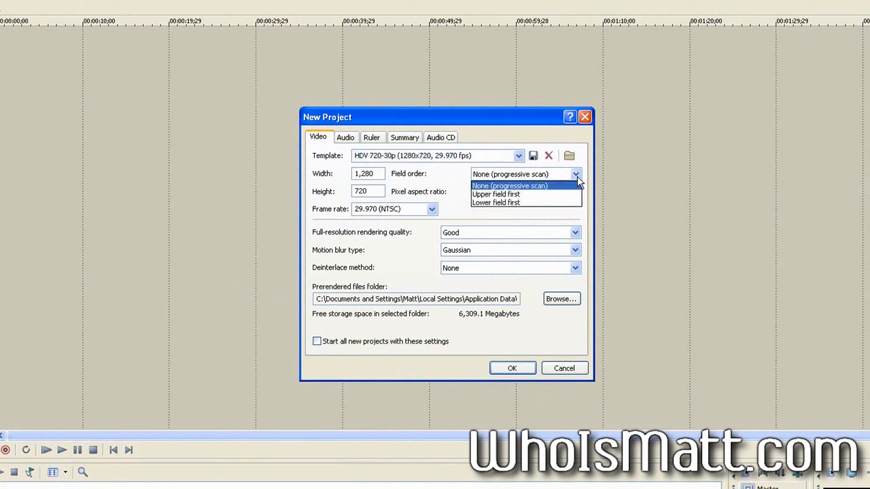
click(509, 185)
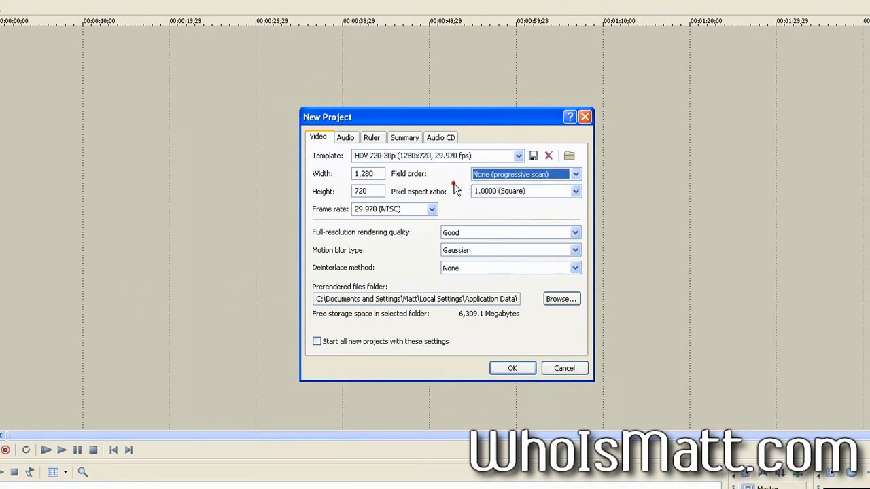
mouse_move(457, 189)
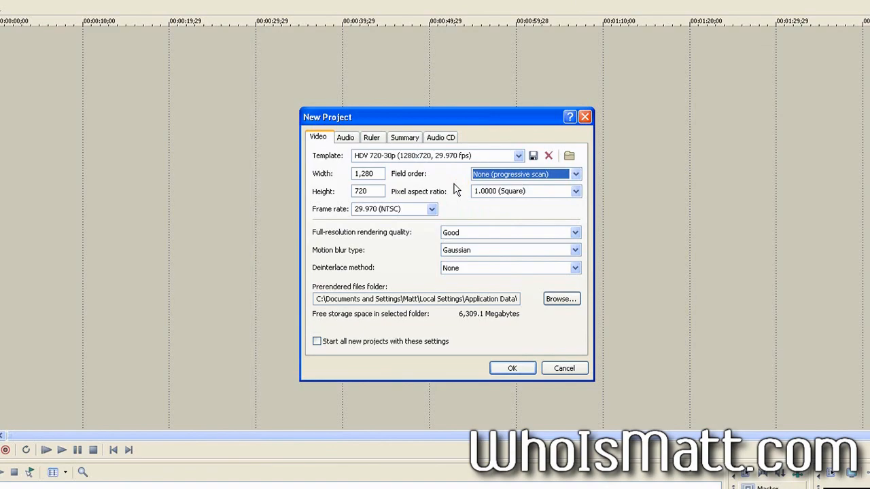
mouse_move(468, 236)
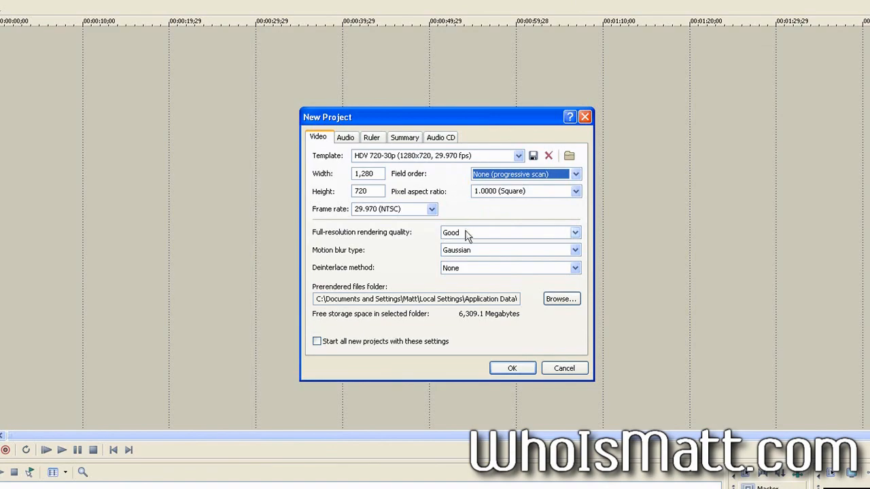
click(575, 232)
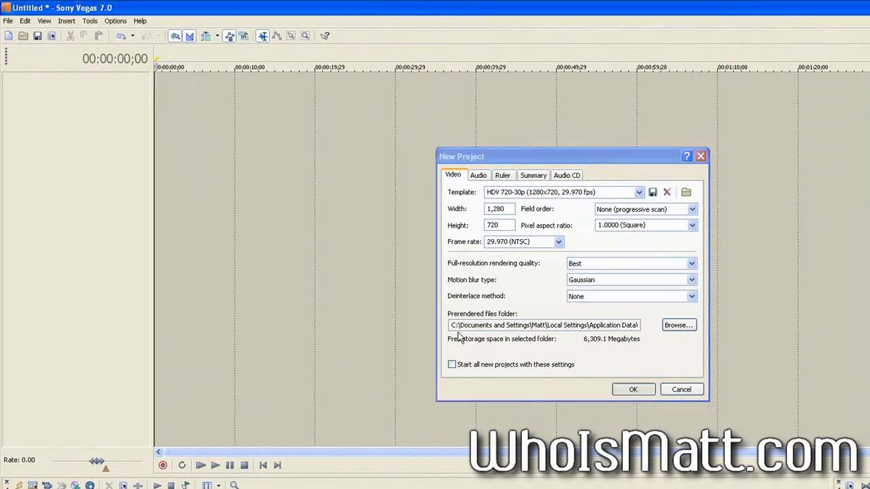
click(634, 389)
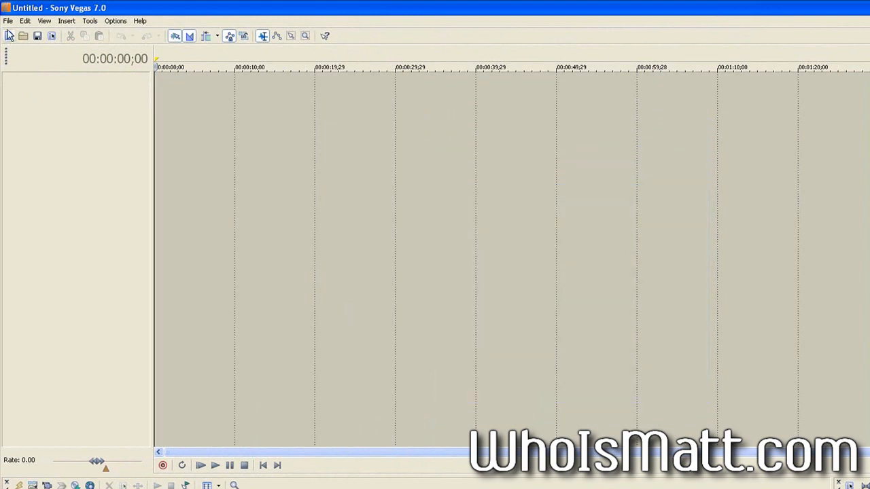
Import Bryan Sinister.m2t and Rare 2.avi from the Quality folder into Project Media
click(8, 21)
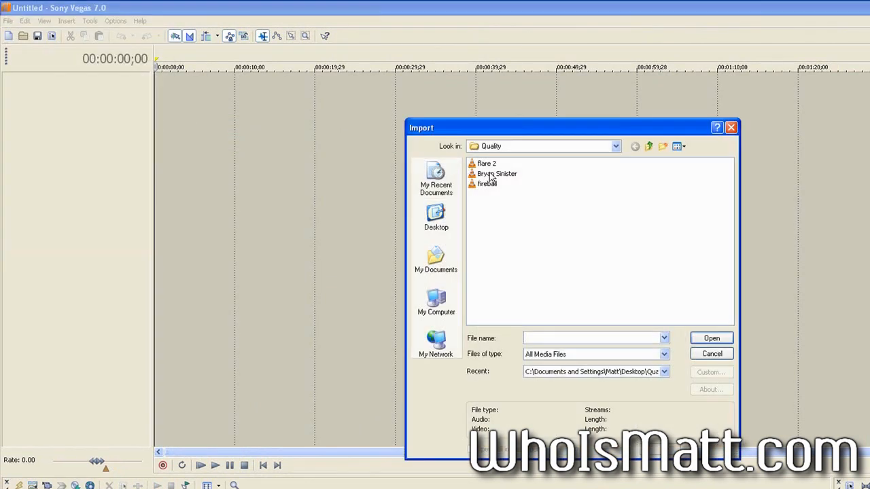
click(498, 174)
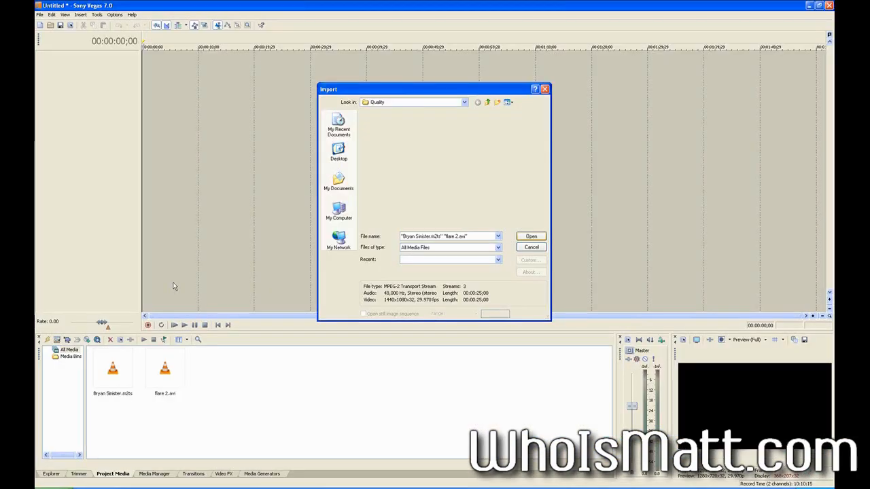
click(530, 236)
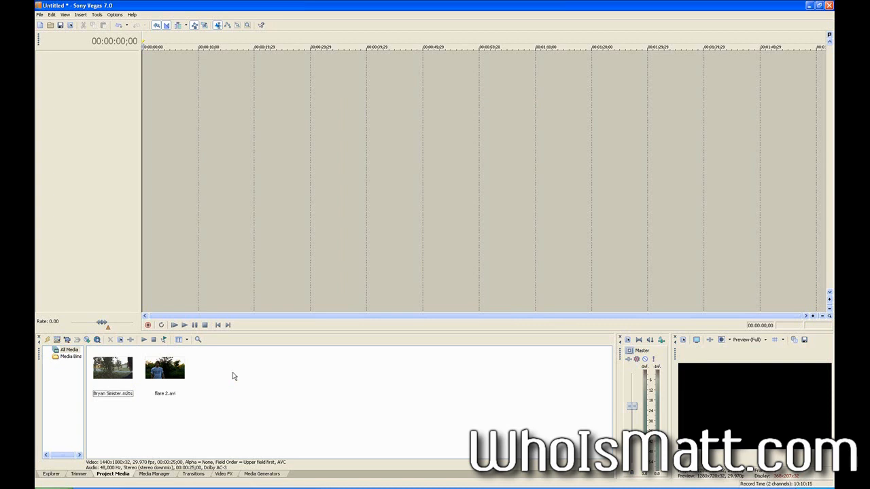
mouse_move(121, 381)
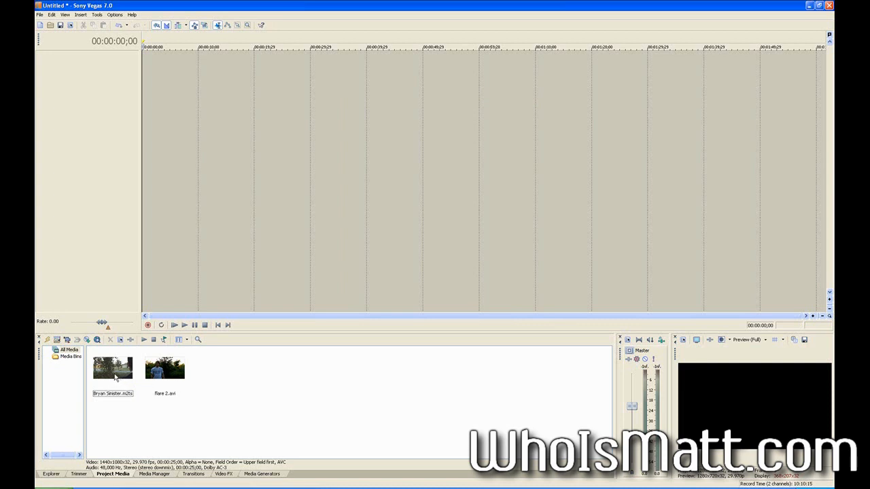
Place the clips on the video track and trim them so the flare clip sits near the start
click(113, 367)
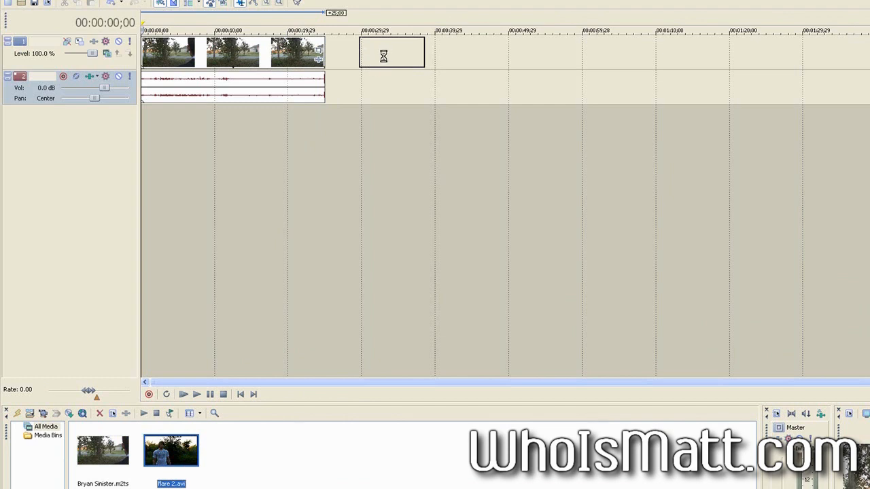
click(391, 53)
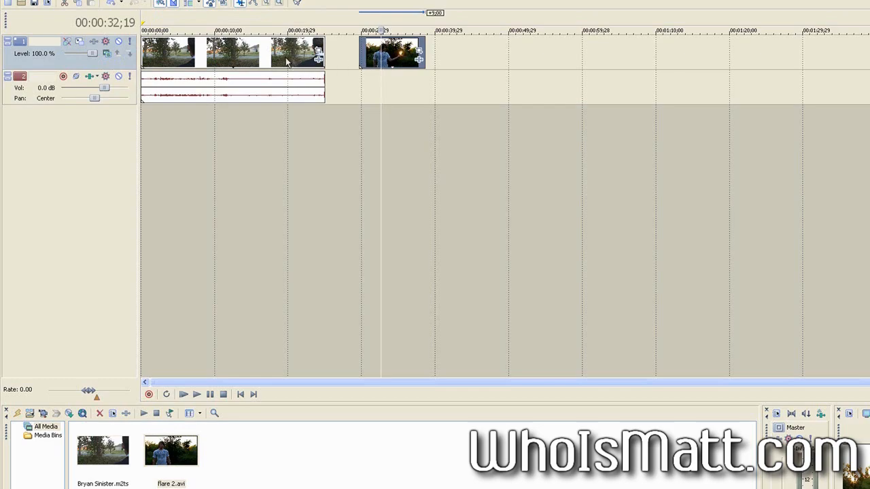
mouse_move(257, 56)
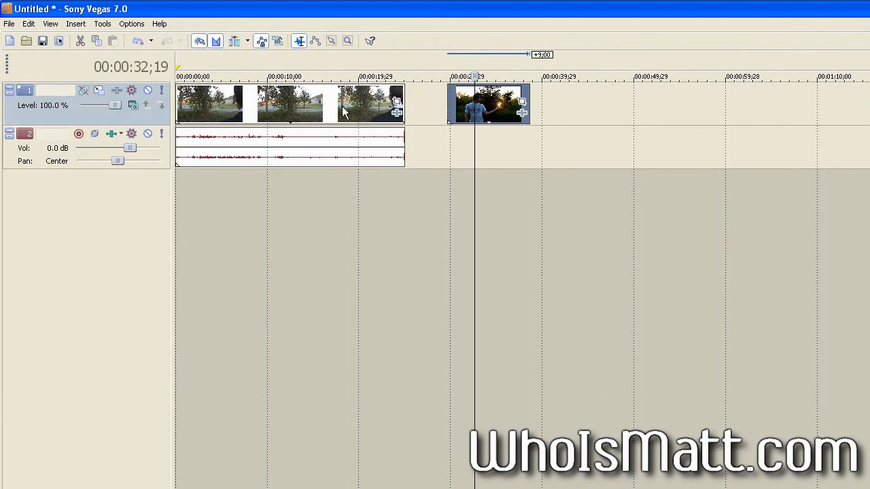
mouse_move(465, 116)
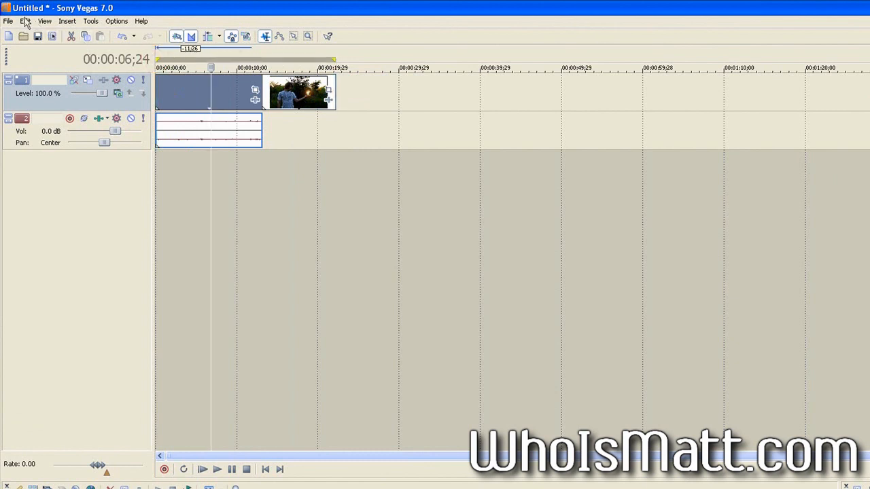
Set up Render As to save as Quality Youtube in the Desktop Quality folder
click(8, 22)
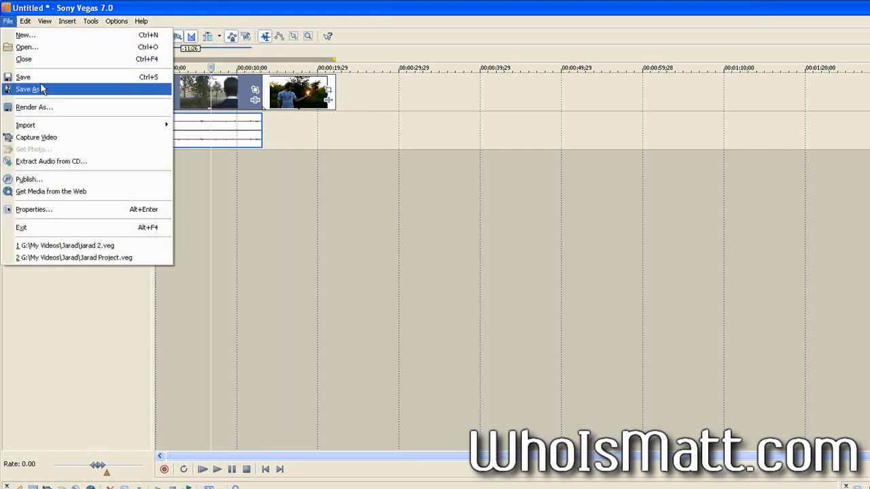
mouse_move(41, 112)
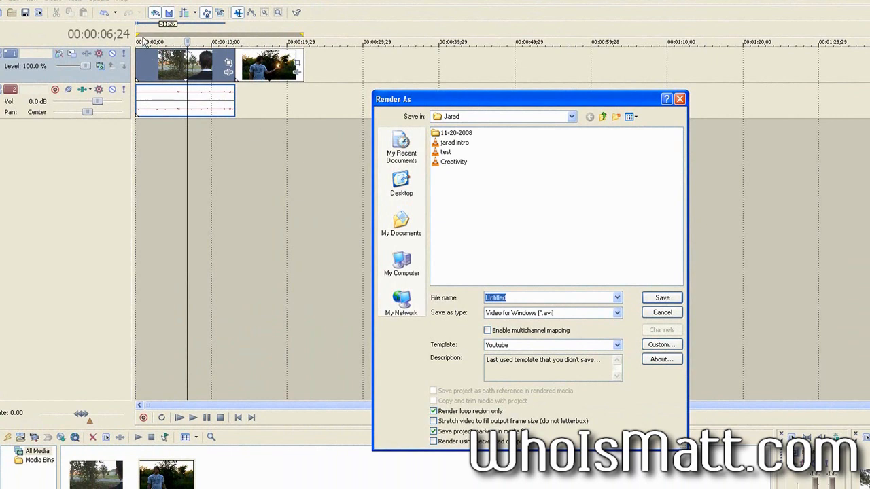
mouse_move(297, 38)
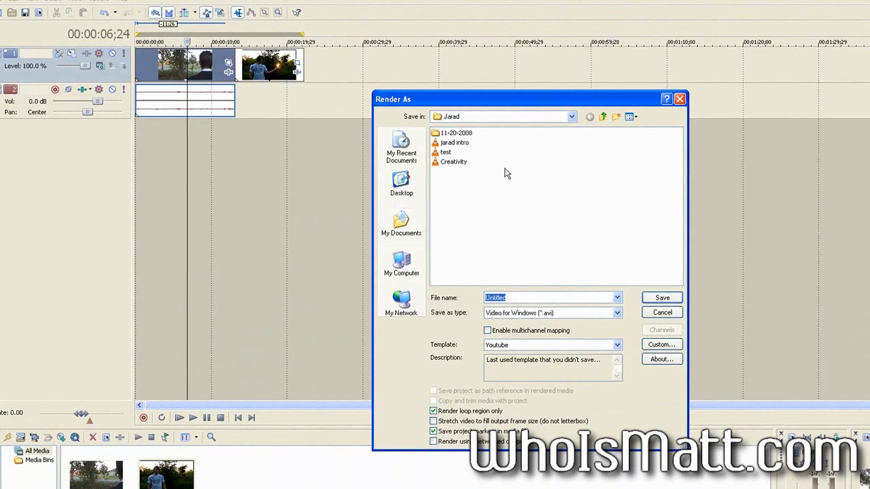
click(401, 184)
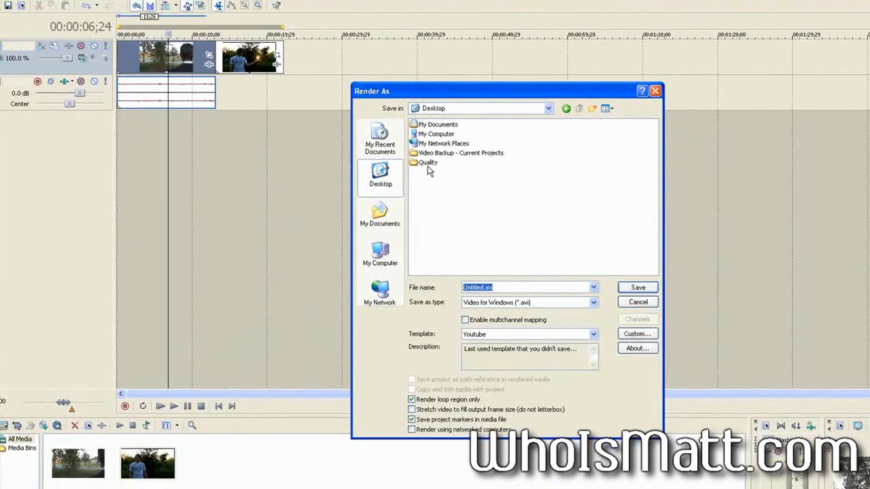
double_click(427, 162)
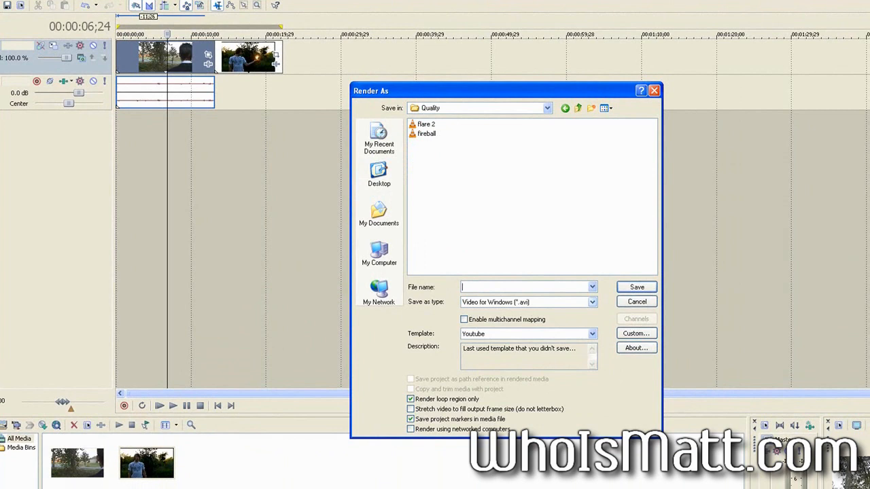
text(Quality Youtube)
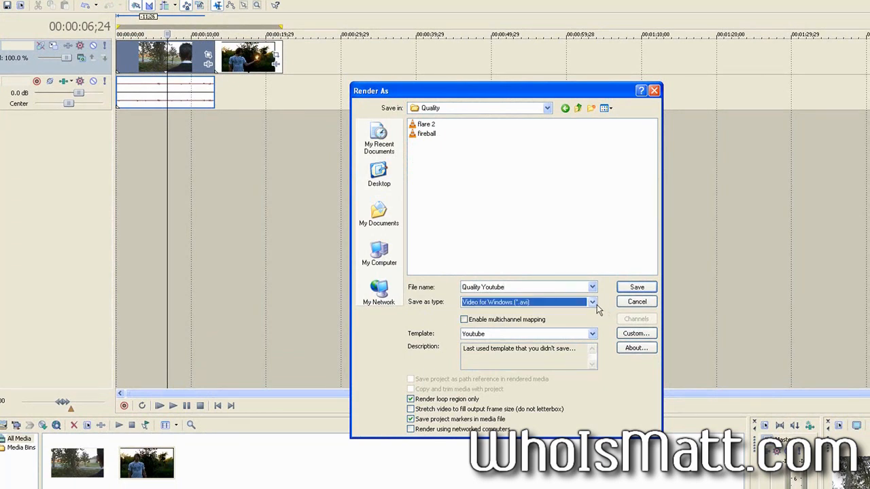
Keep Video for Windows (*.avi) as file type and choose the HDV 720-30p intermediate template
click(591, 302)
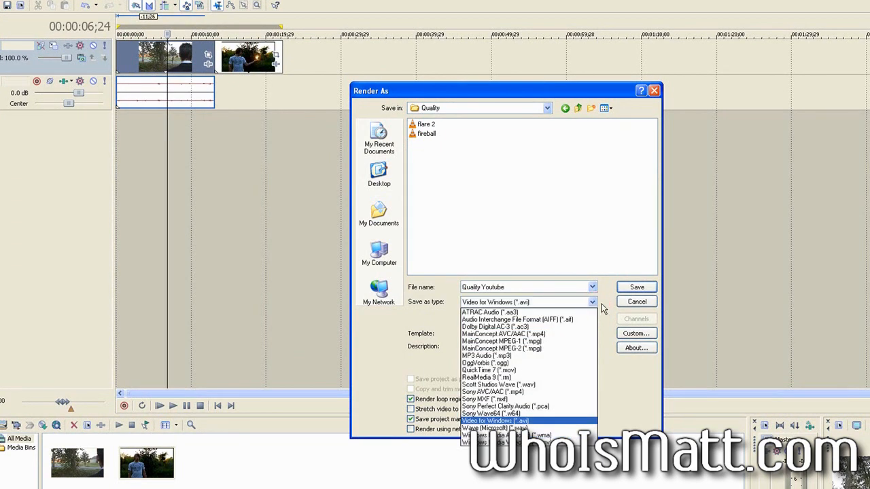
mouse_move(547, 427)
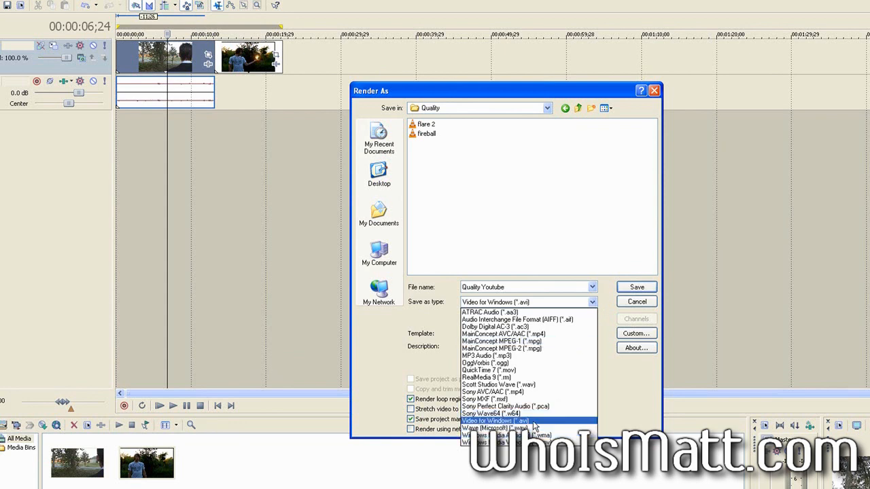
click(495, 421)
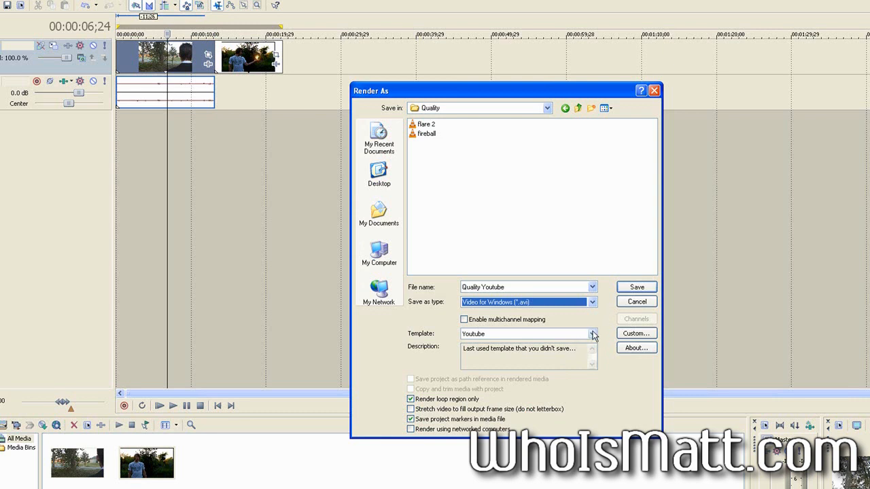
click(593, 335)
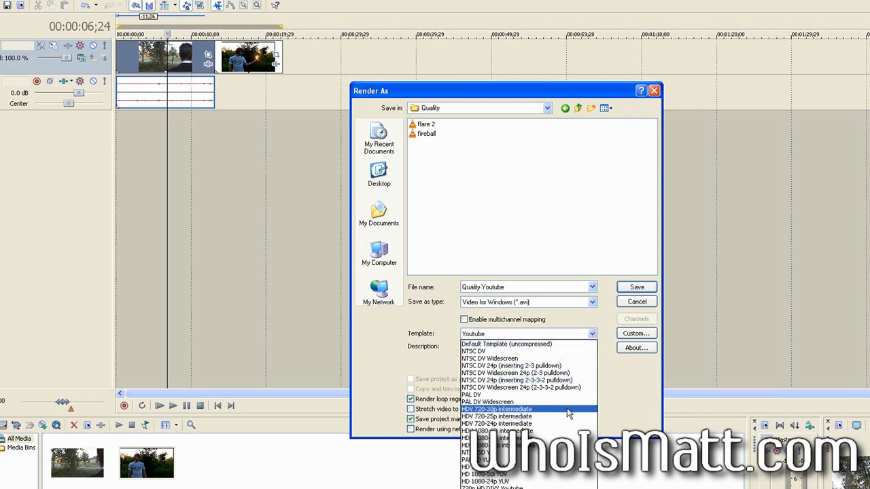
click(498, 408)
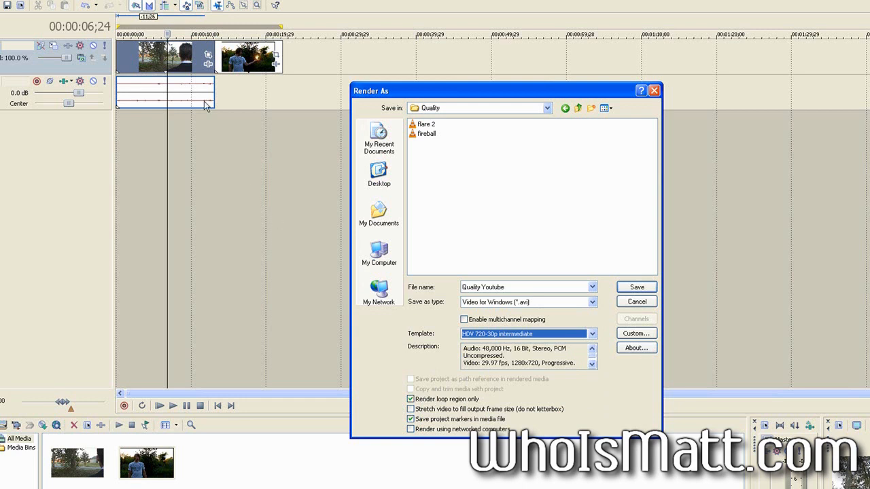
mouse_move(147, 35)
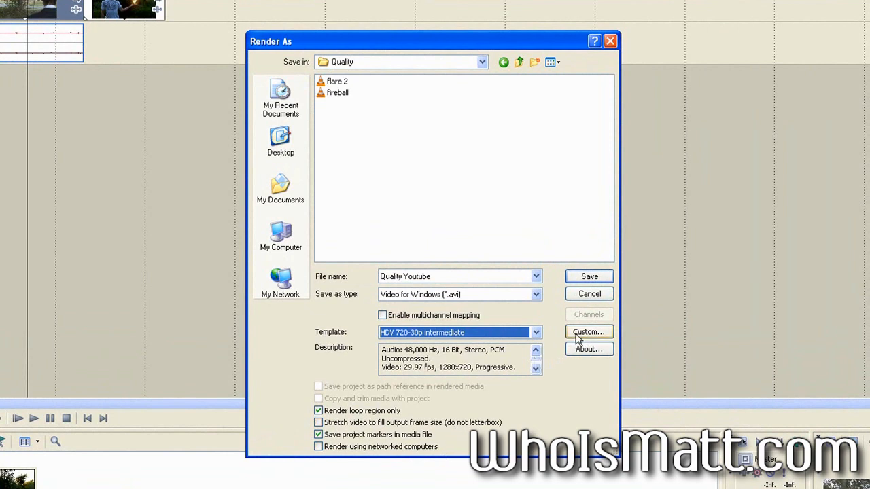
In the template's custom settings, set video rendering quality to Best
click(588, 332)
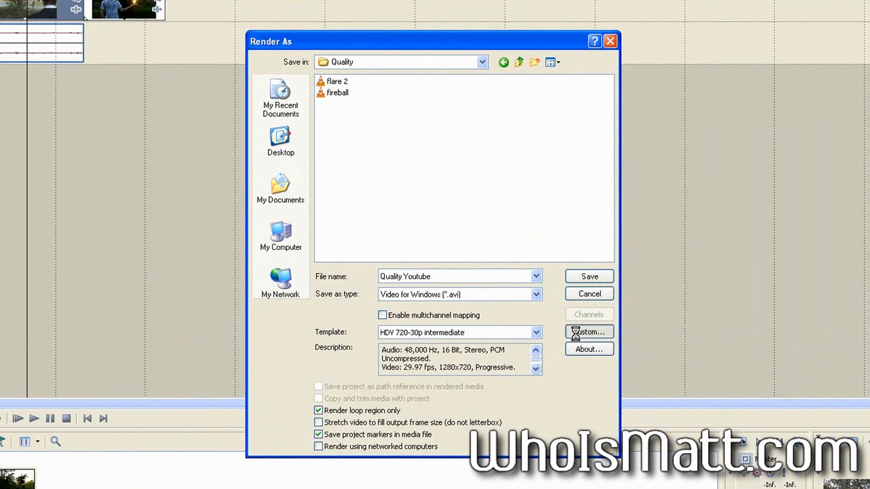
click(588, 331)
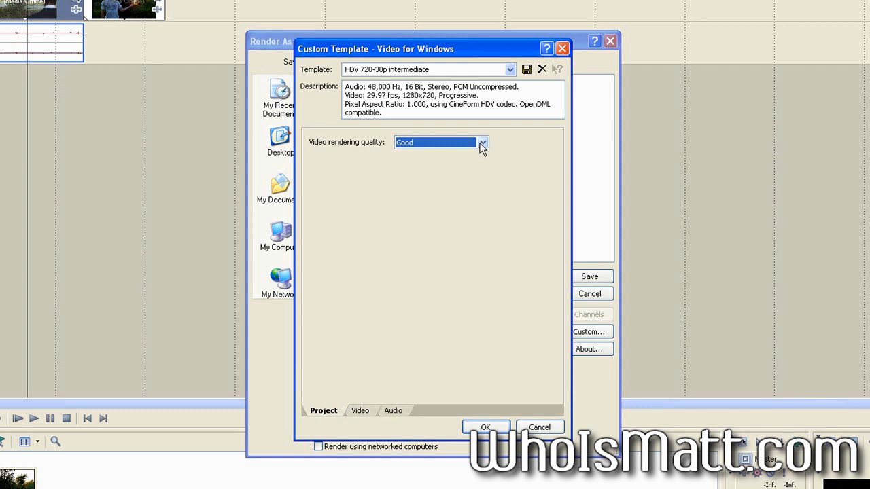
click(435, 142)
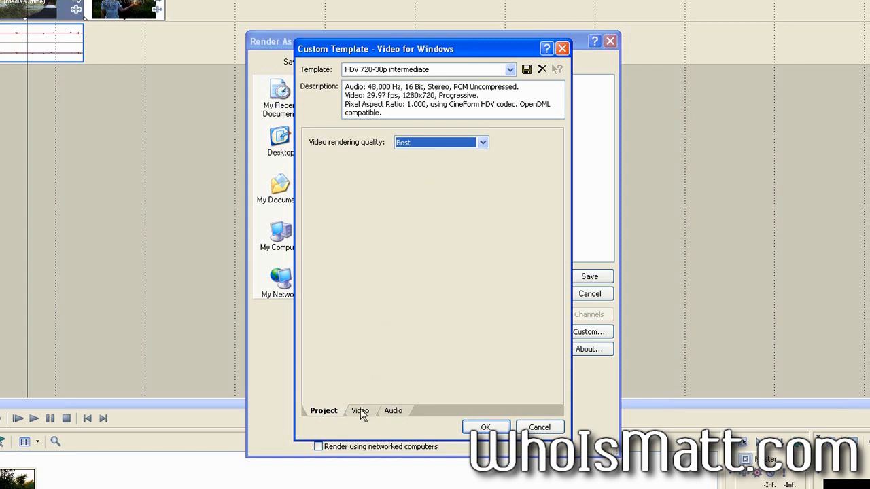
Keep the HDV 720 frame size and set the video format to DivX 6.8.5 Codec
click(359, 411)
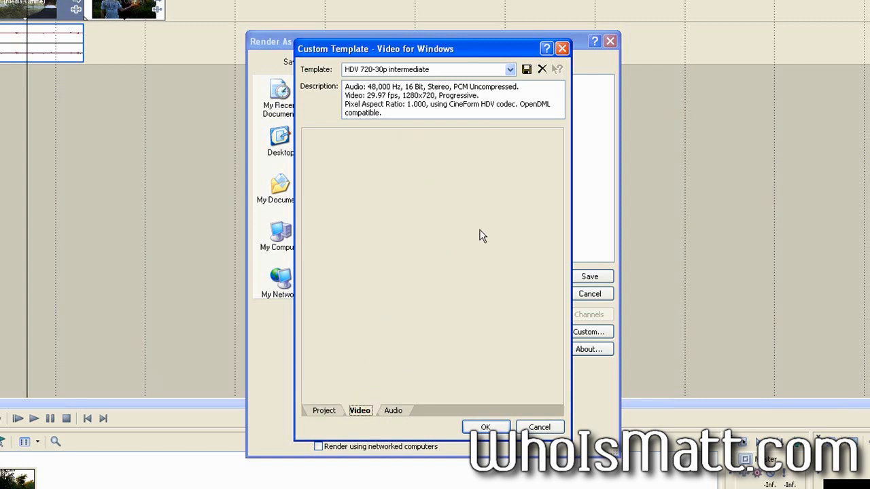
mouse_move(486, 229)
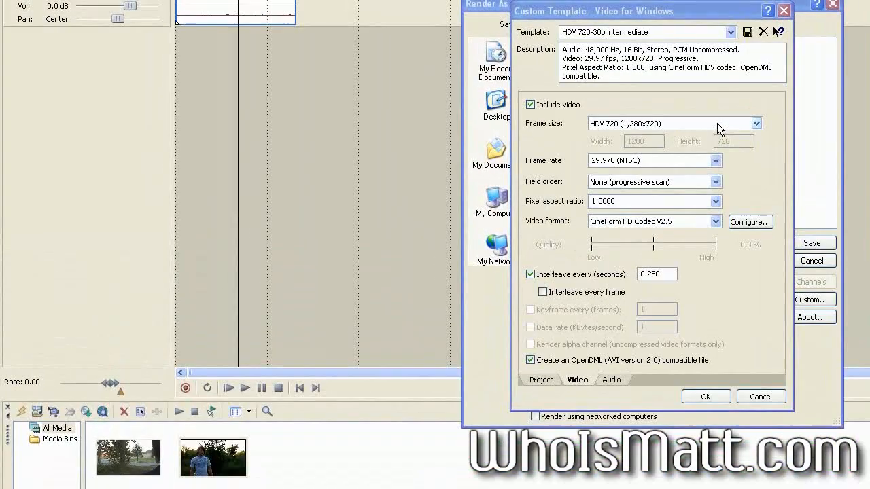
click(756, 122)
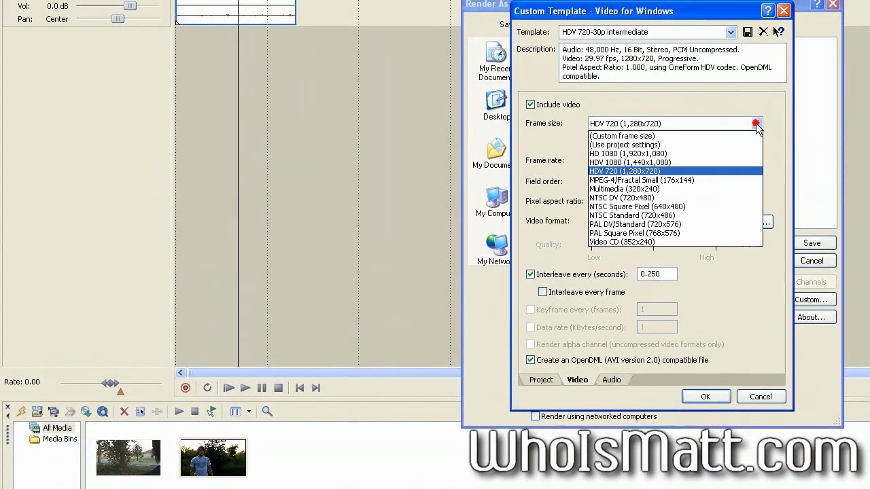
mouse_move(669, 177)
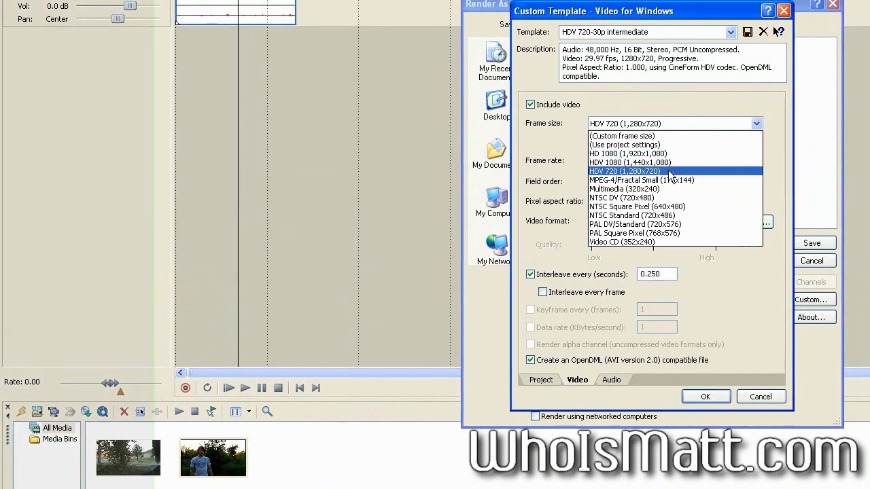
click(623, 171)
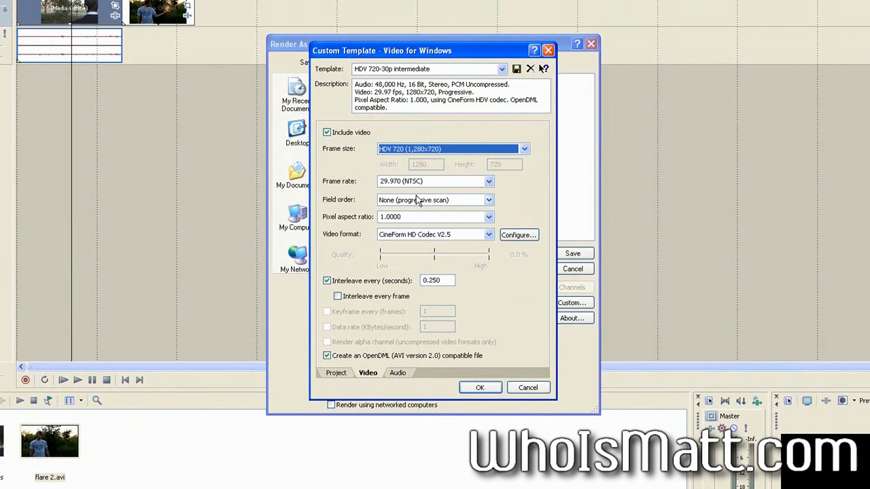
mouse_move(465, 217)
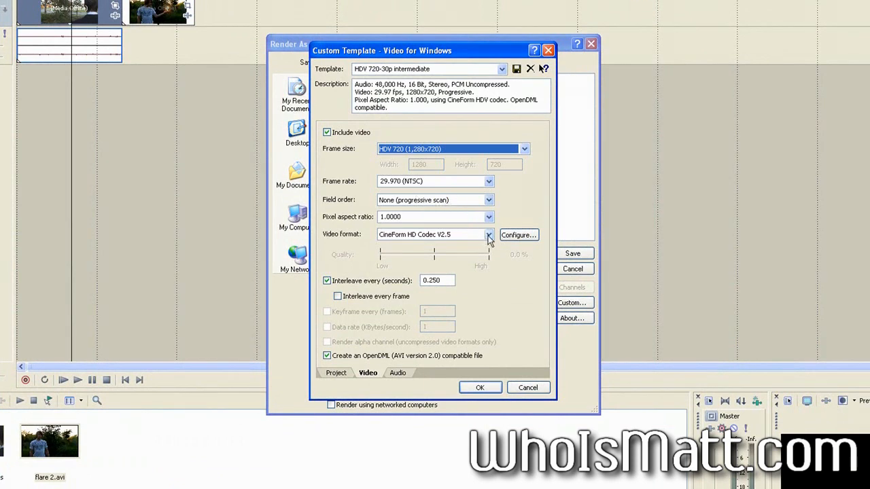
click(489, 234)
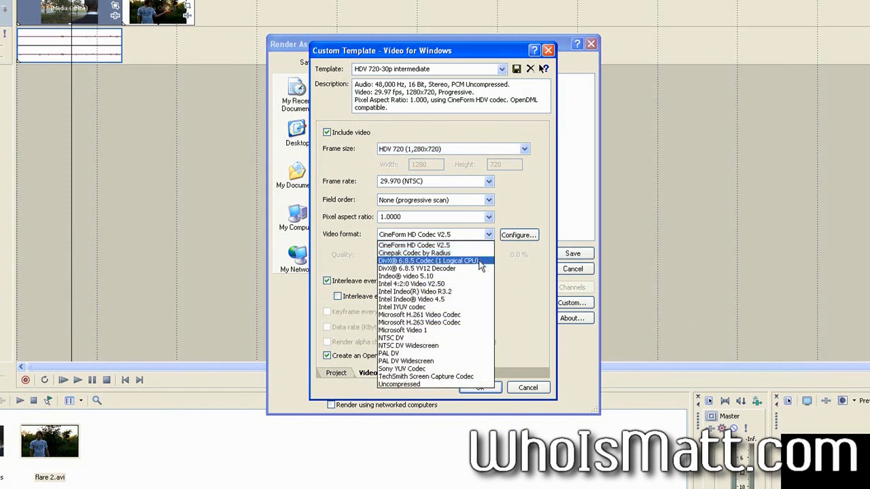
click(416, 261)
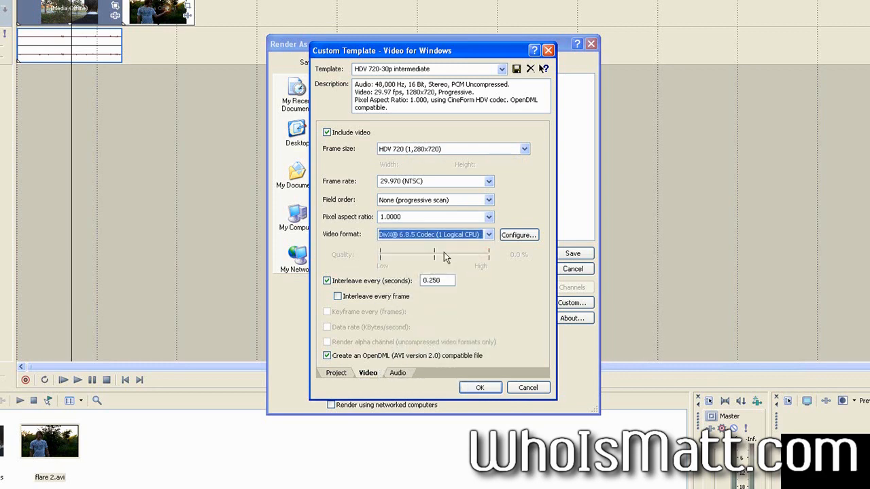
In the DivX codec settings, choose the 720HD certification profile
click(518, 234)
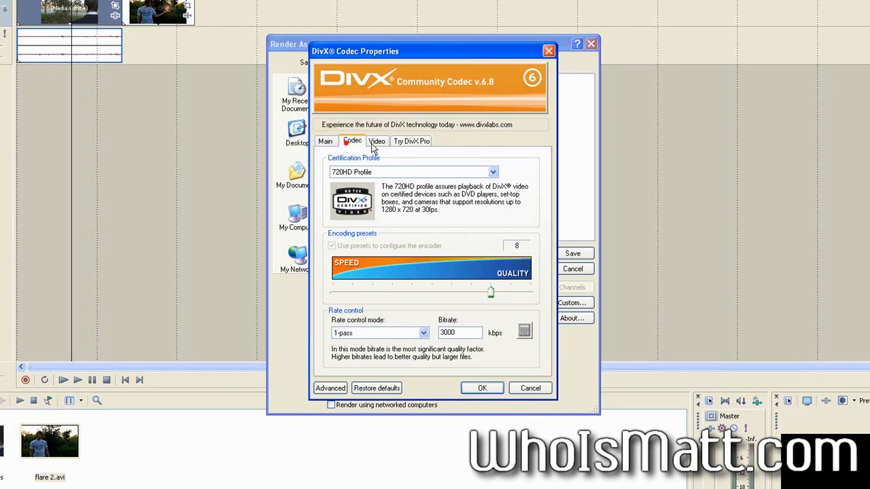
click(326, 140)
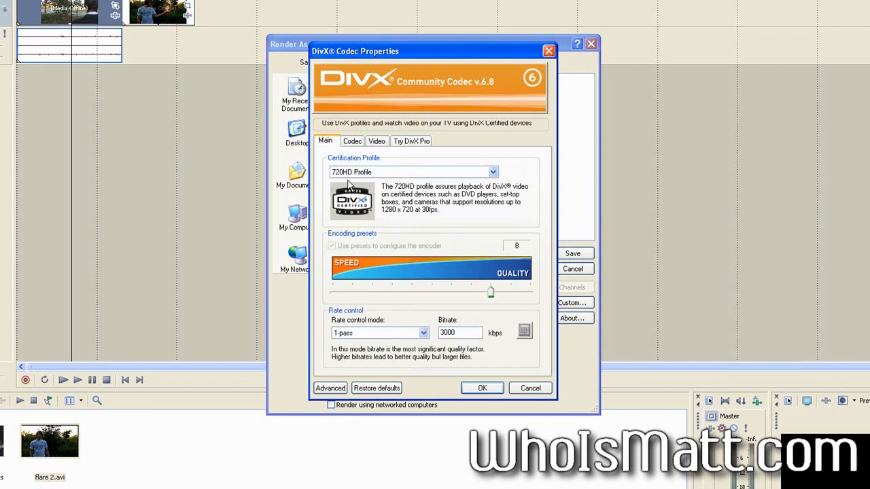
mouse_move(364, 172)
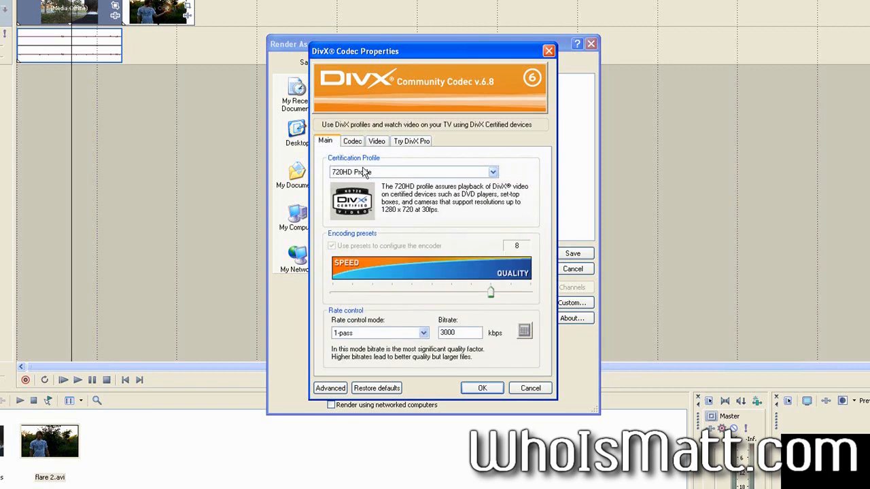
click(492, 171)
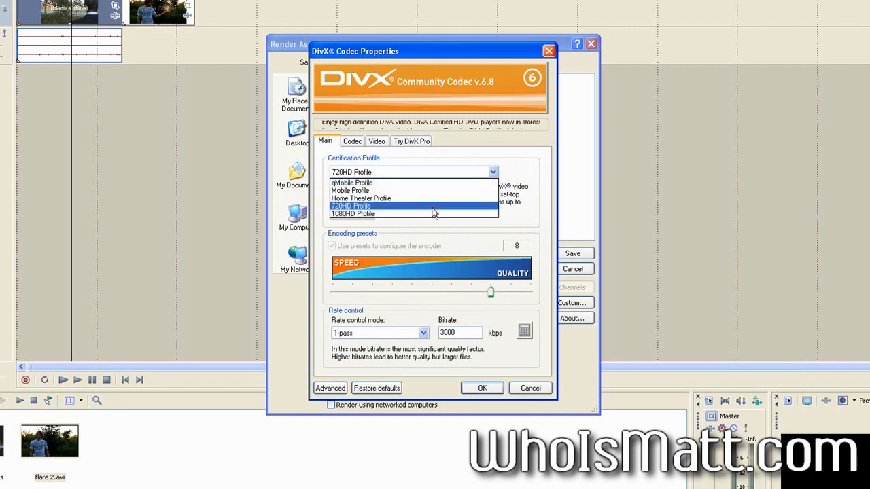
click(351, 207)
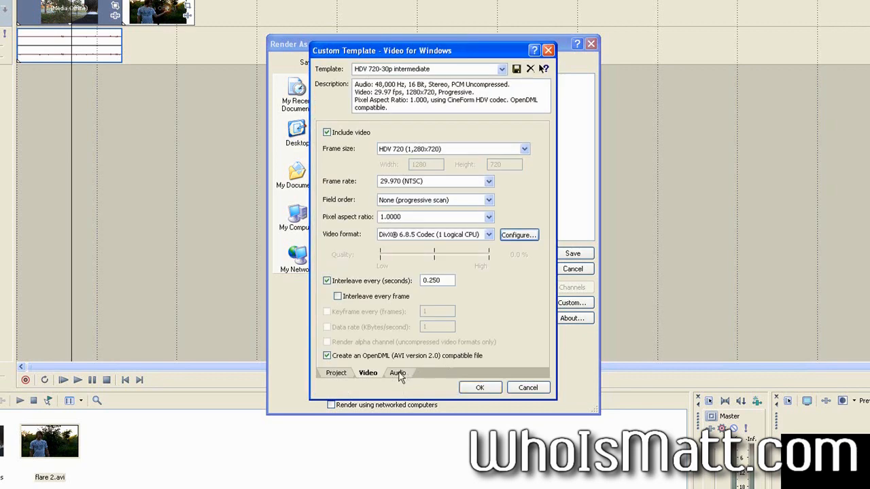
Set the template's audio format to MPEG Layer-3 at 56 kBit/s, 24,000 Hz, Stereo
click(397, 372)
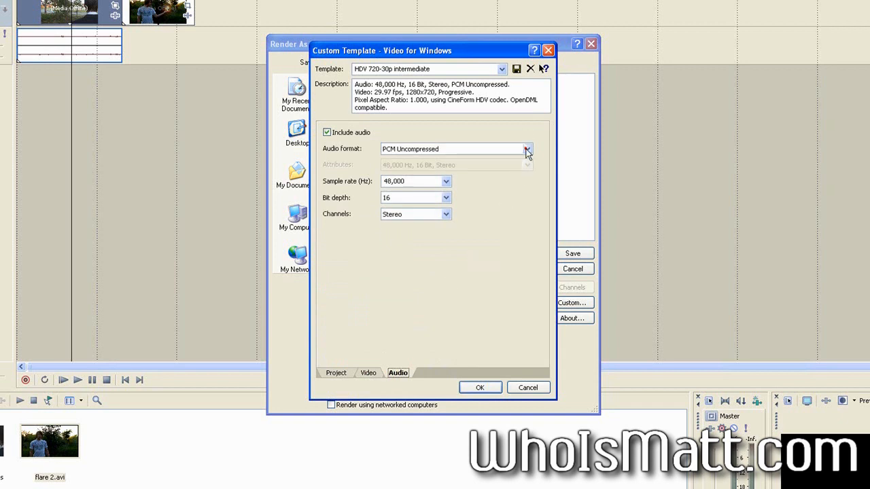
click(528, 148)
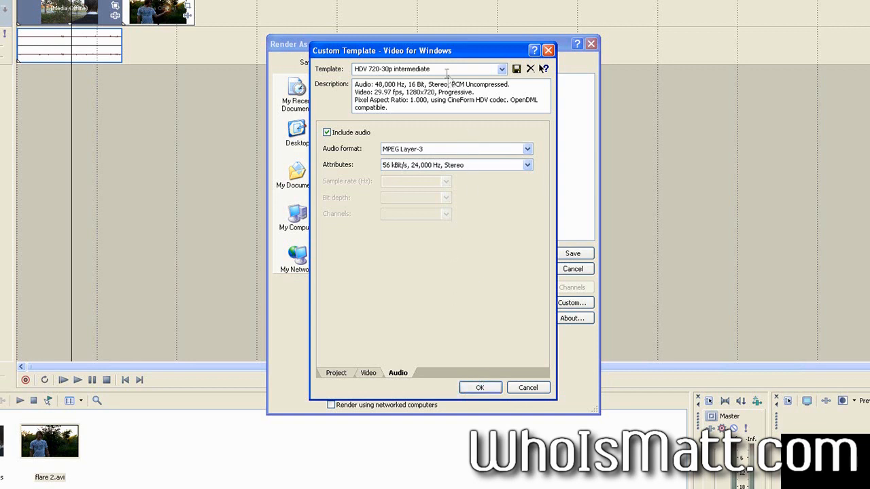
Name the custom render template 'Youtube HQ' and confirm its settings
click(422, 68)
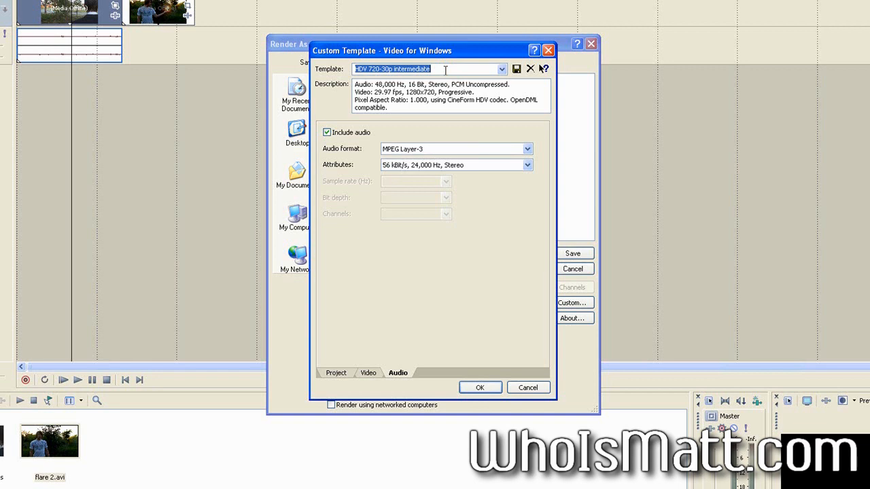
text(Youtu)
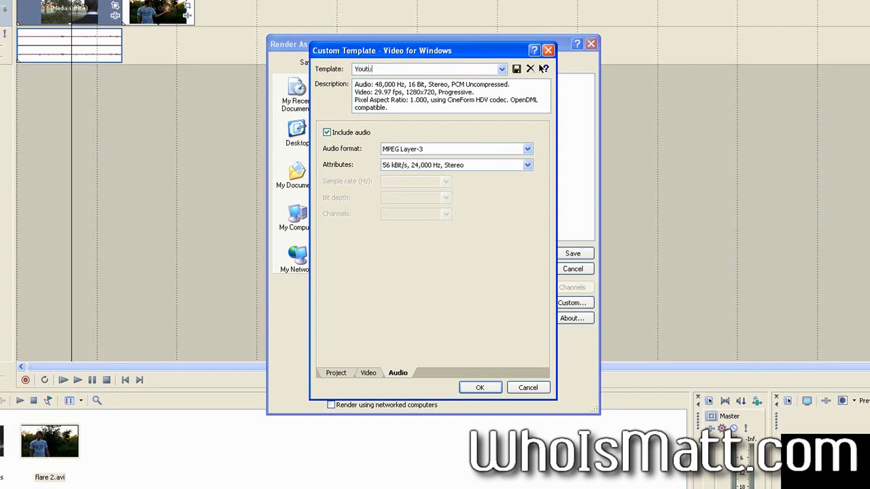
text(ube HQ)
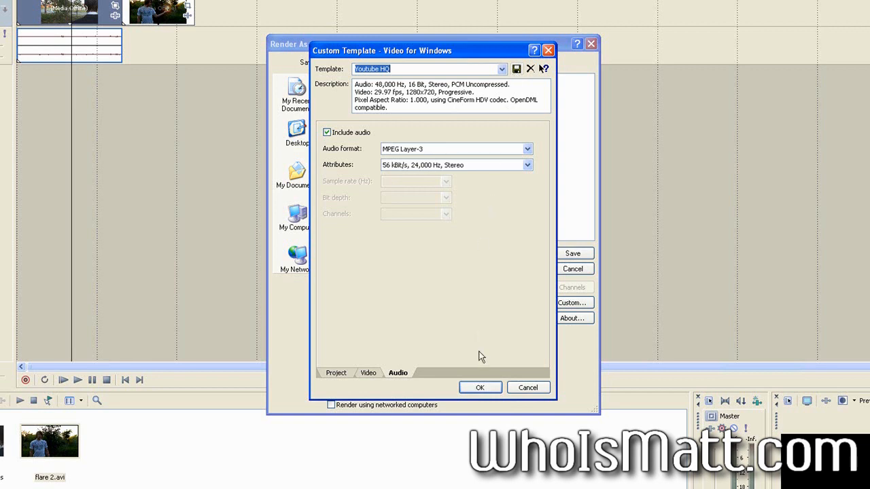
click(480, 387)
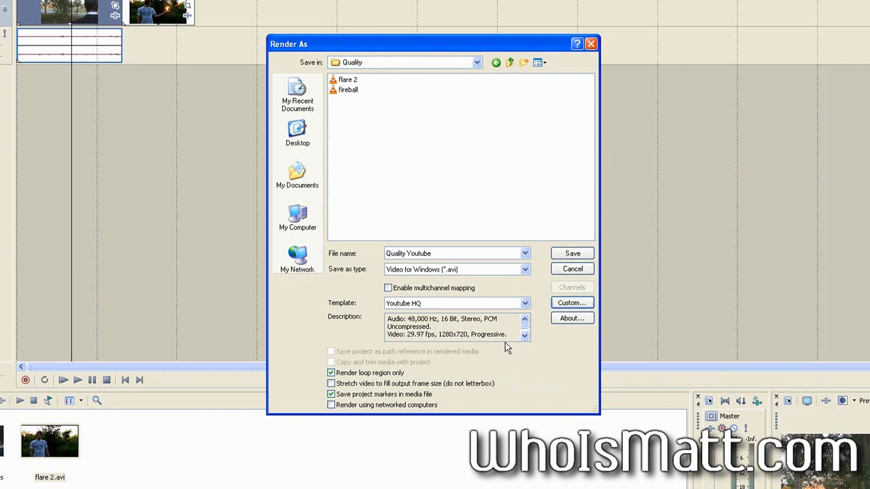
mouse_move(353, 101)
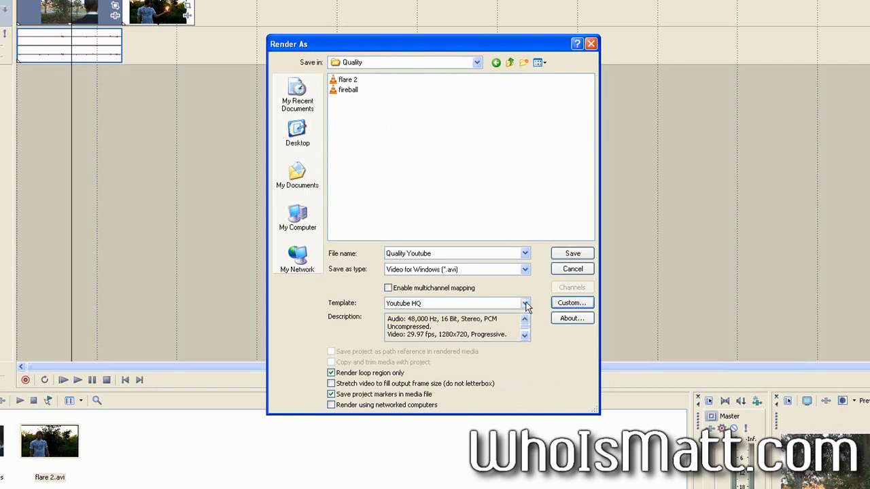
Render Quality Youtube.avi to the Quality folder using the Youtube HQ template
click(525, 303)
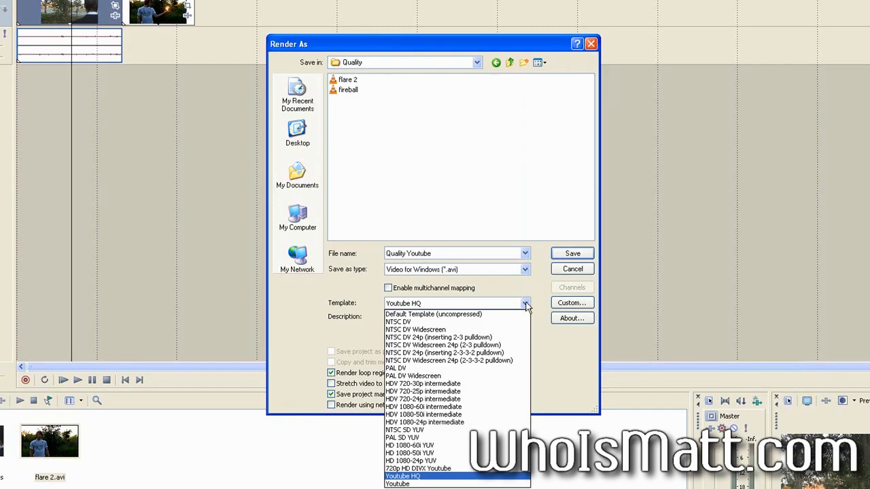
click(402, 476)
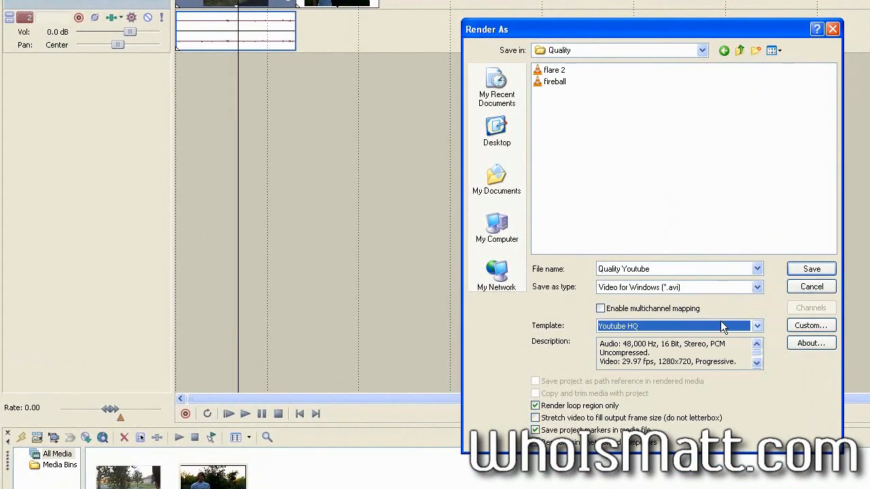
click(810, 269)
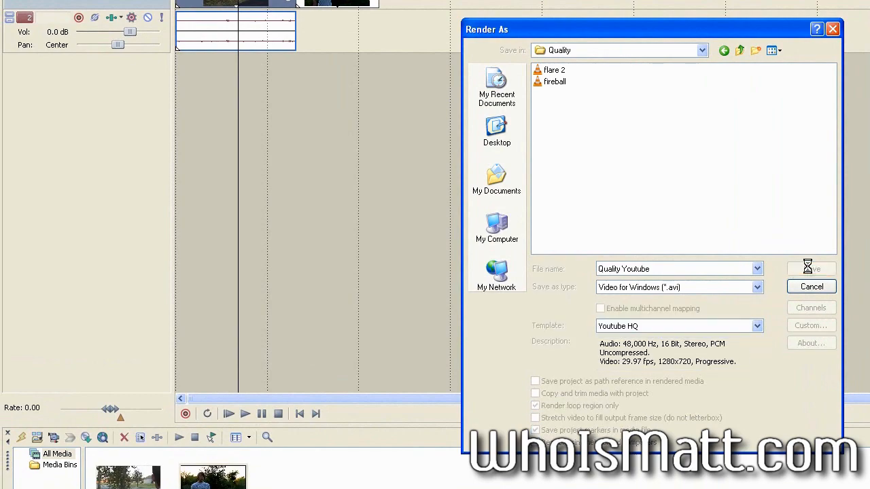
click(811, 269)
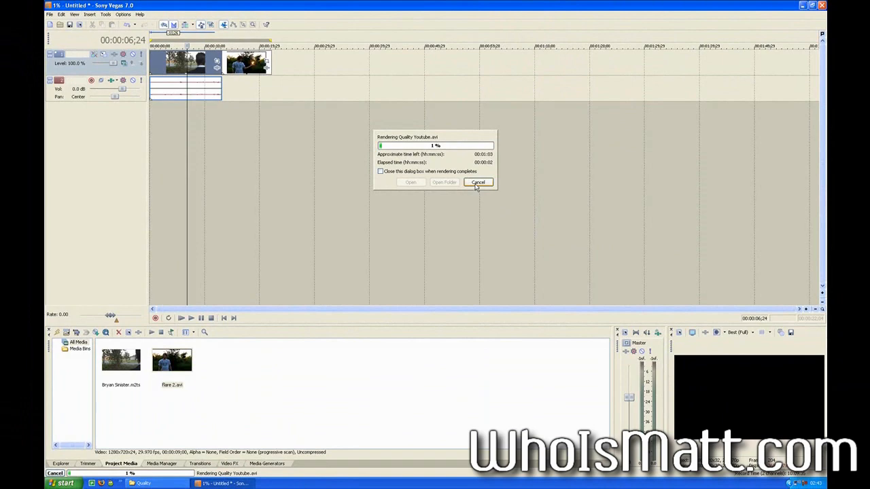
Inspect flare 2 (711 MB), Bryan Sinister and fireball (3.10 MB) file sizes in the Quality folder
click(479, 182)
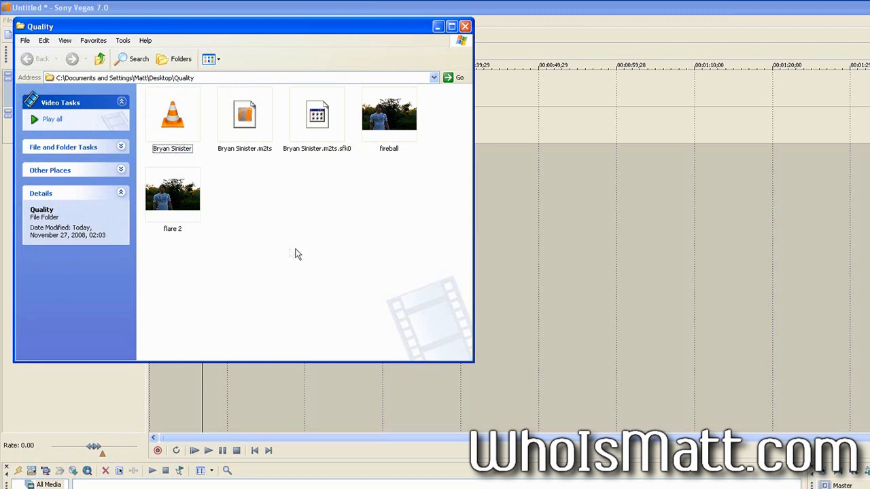
click(171, 193)
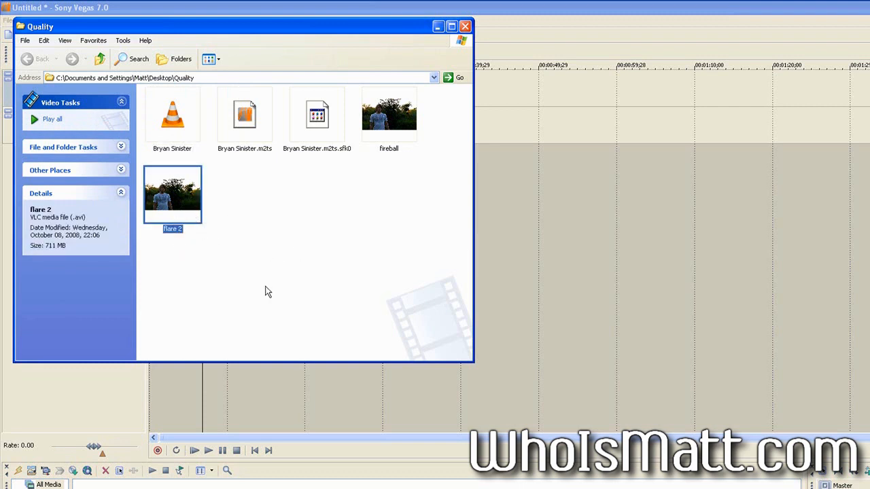
click(171, 115)
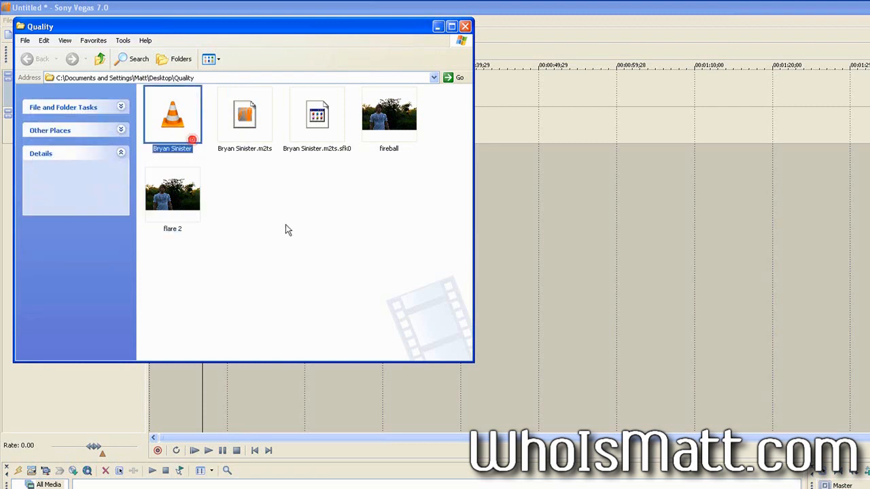
click(171, 115)
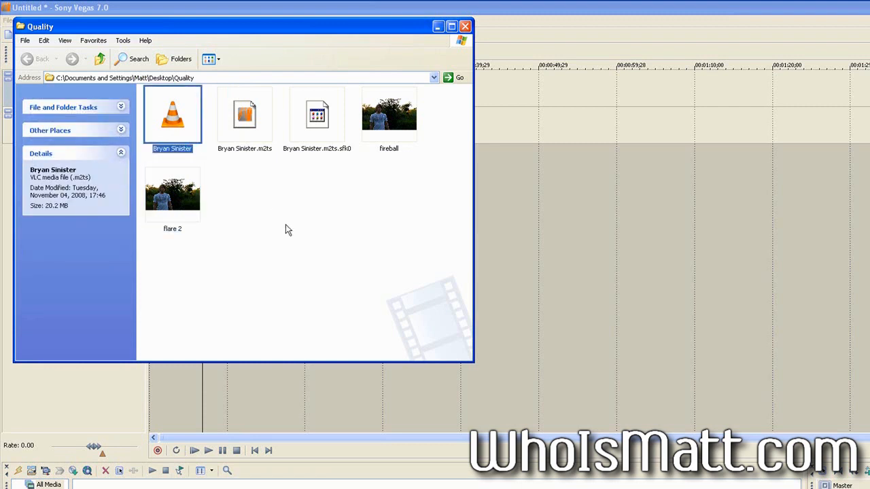
mouse_move(116, 201)
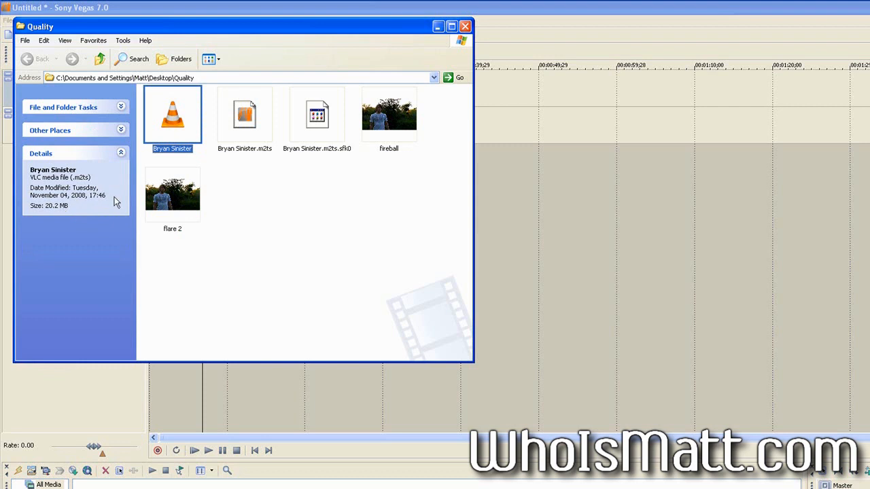
click(389, 114)
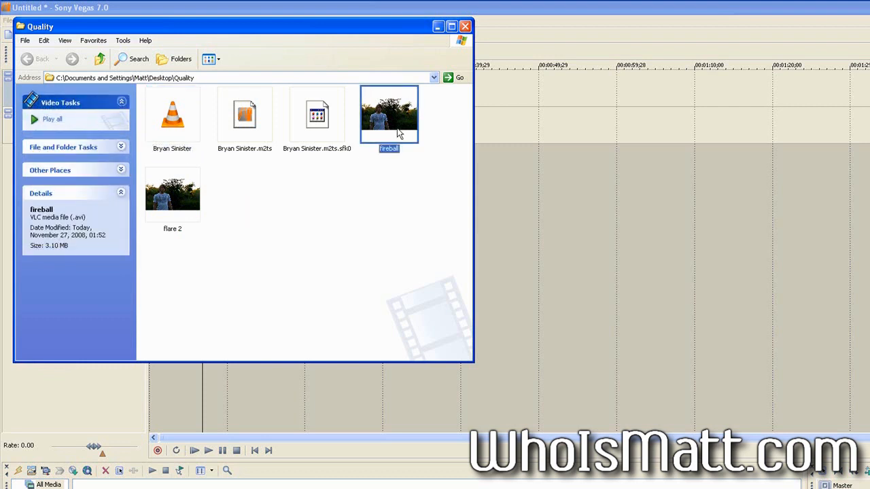
mouse_move(429, 234)
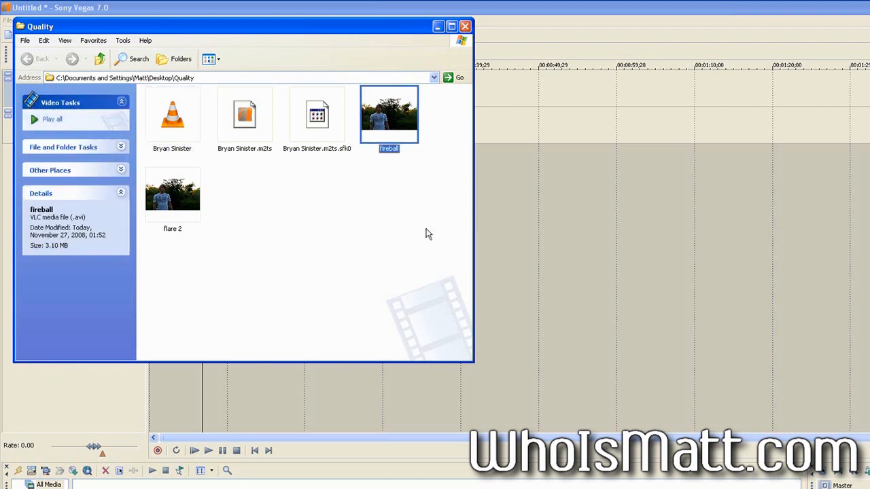